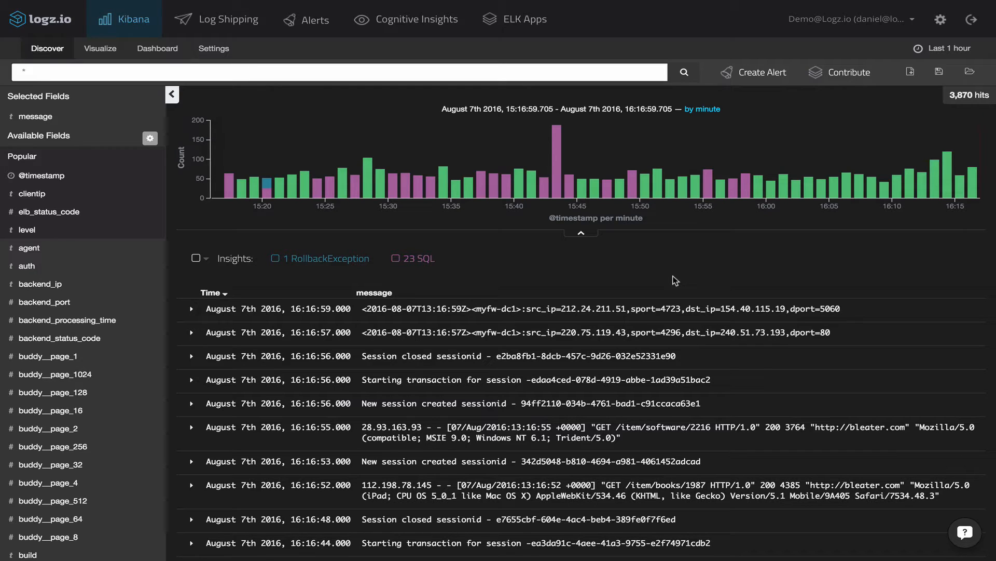
mouse_move(486, 280)
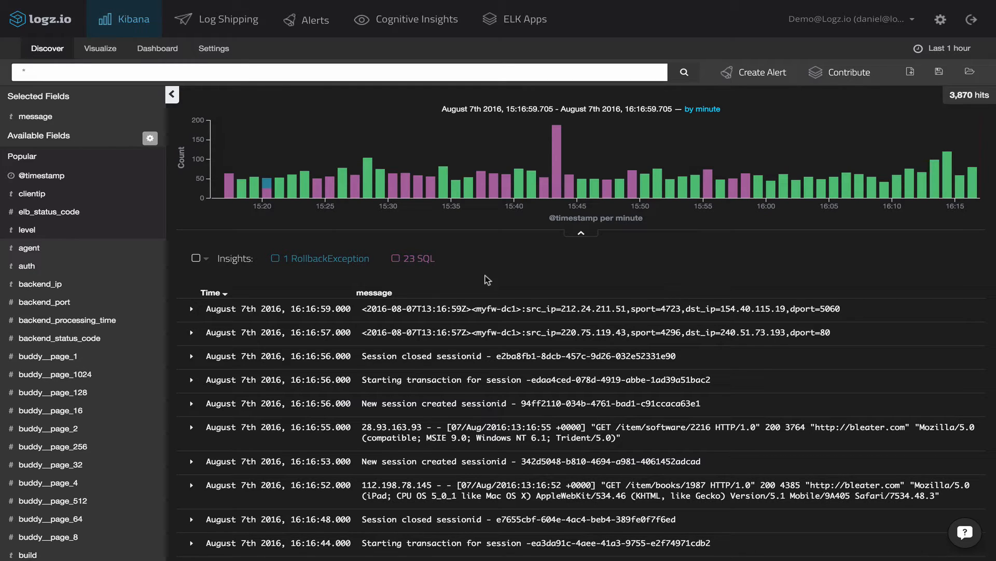
- Filter to the 23 SQL insight logs and expand the newest entry's SQL syntax explanation
left_click(399, 258)
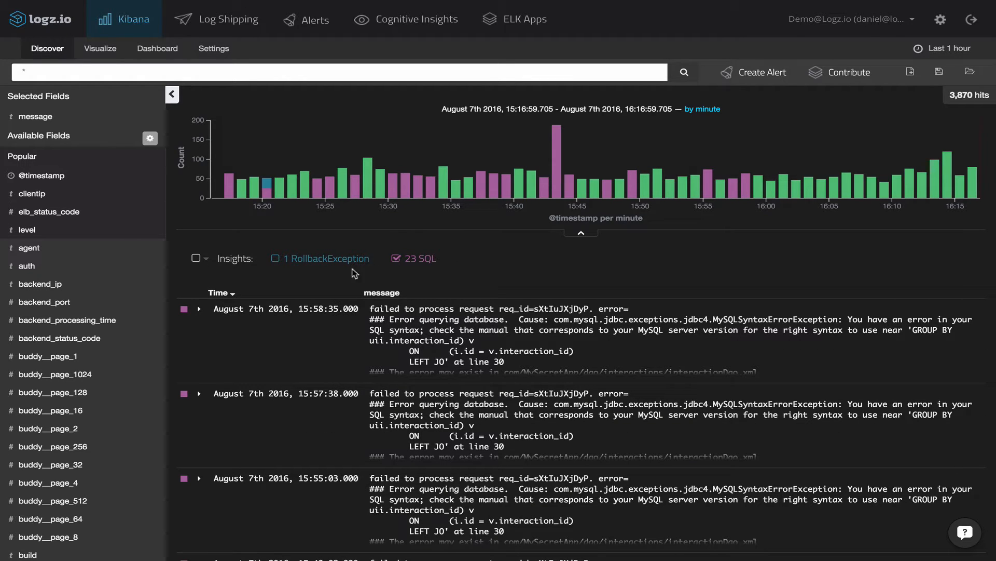
left_click(199, 308)
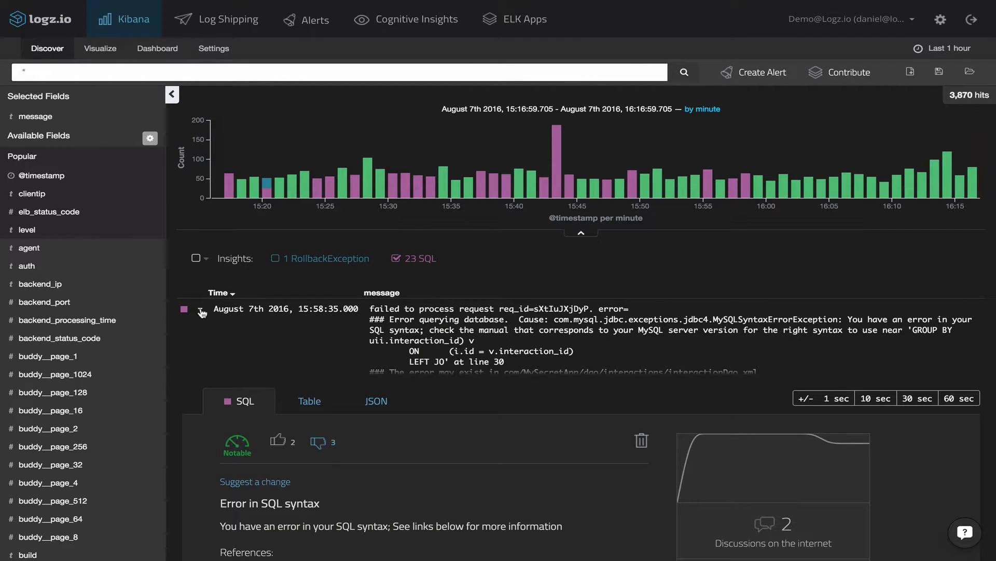
scroll("down", 3)
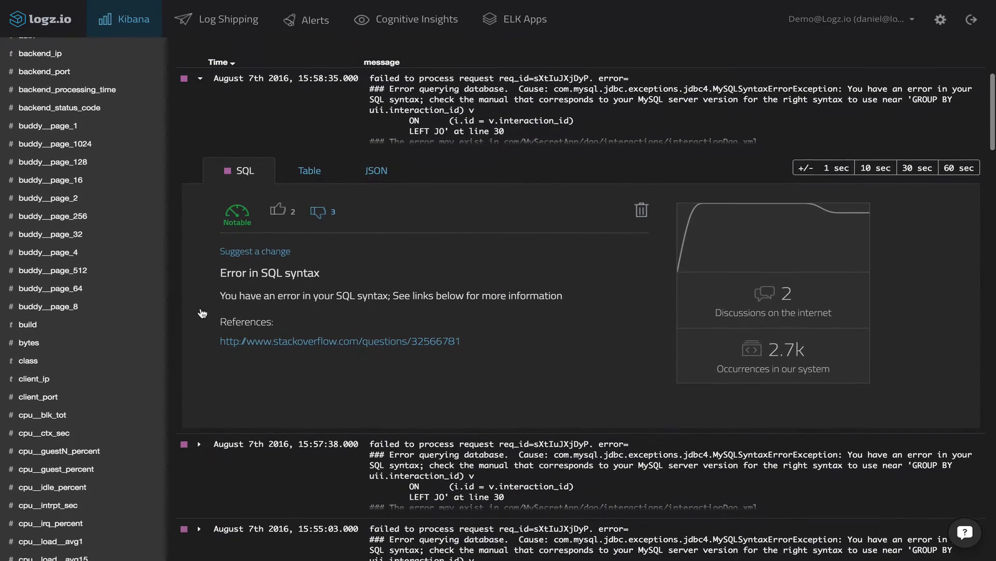
mouse_move(202, 312)
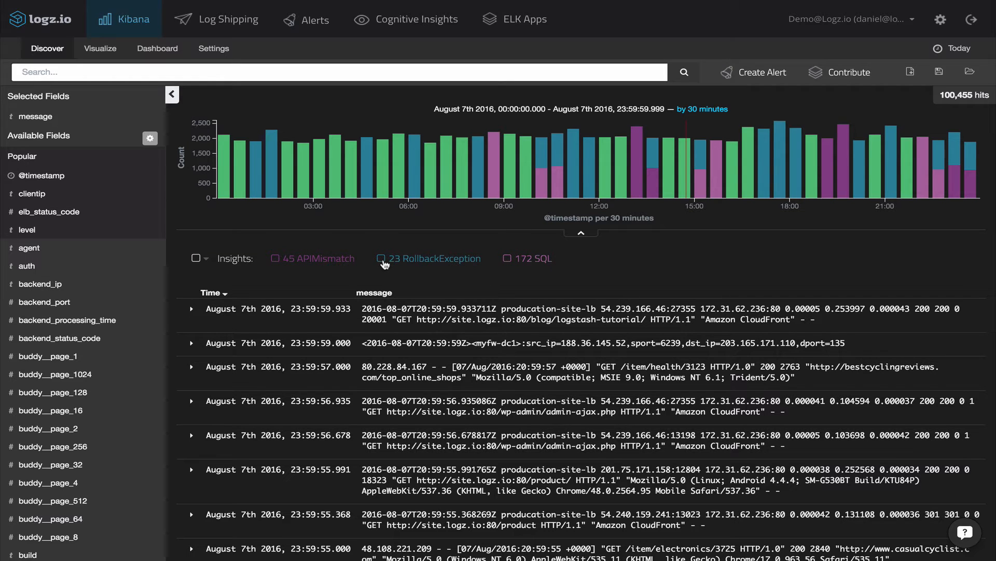
- Filter to the 23 RollbackException logs and expand the newest entry's insight (138 occurrences)
left_click(380, 258)
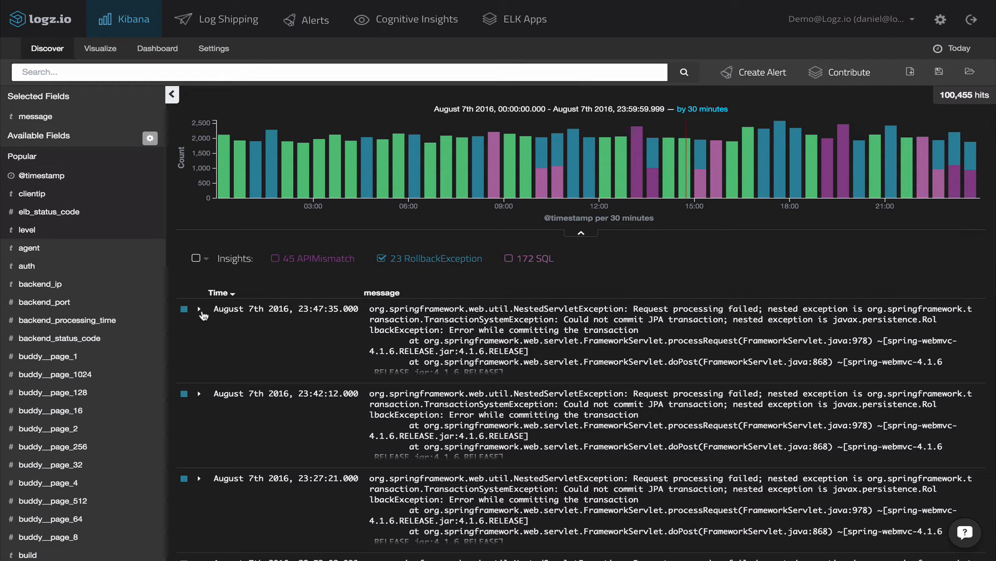
left_click(198, 309)
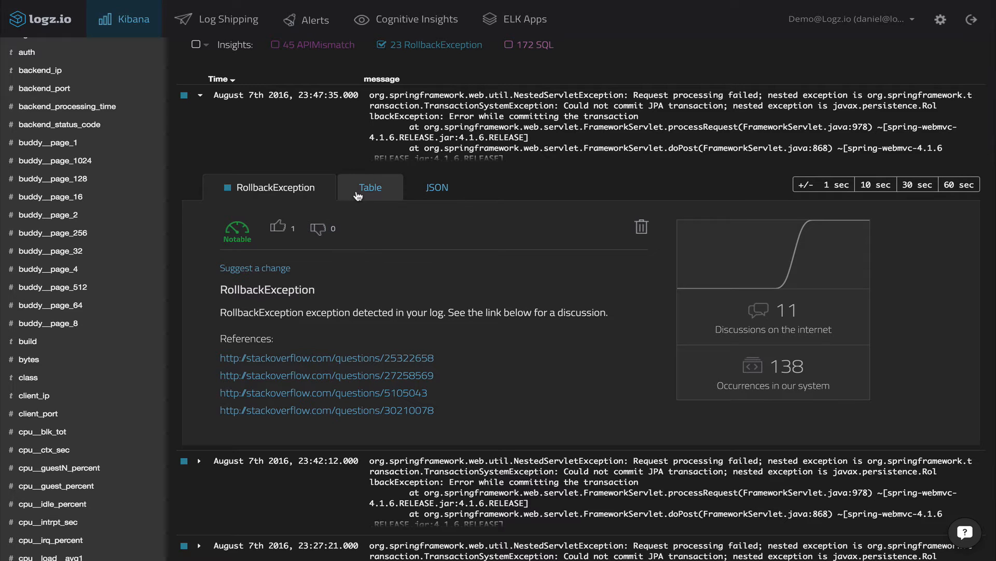
- Browse the RollbackException entry's fields as a table, then filter to the 45 APIMismatch logs
left_click(370, 187)
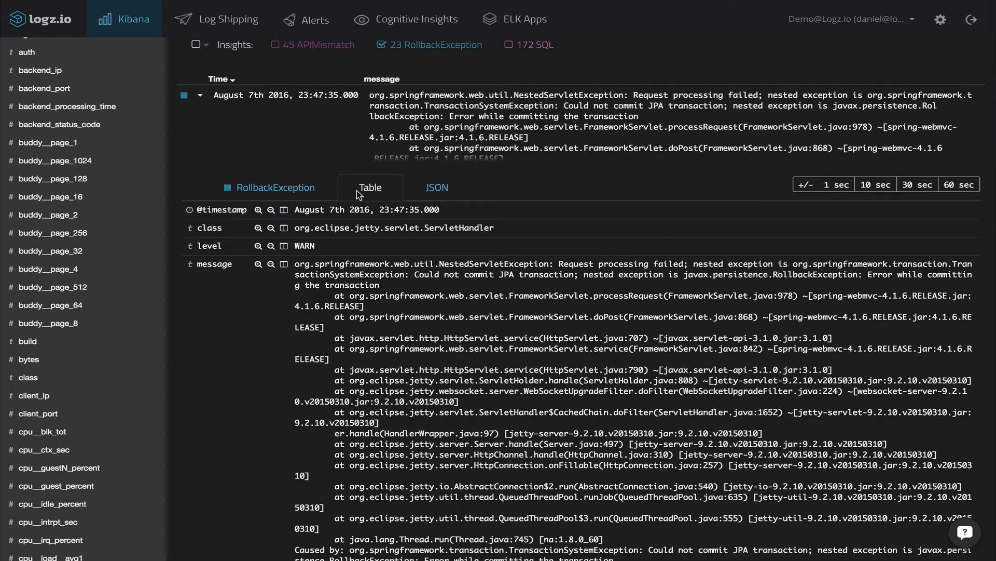
scroll("down", 3)
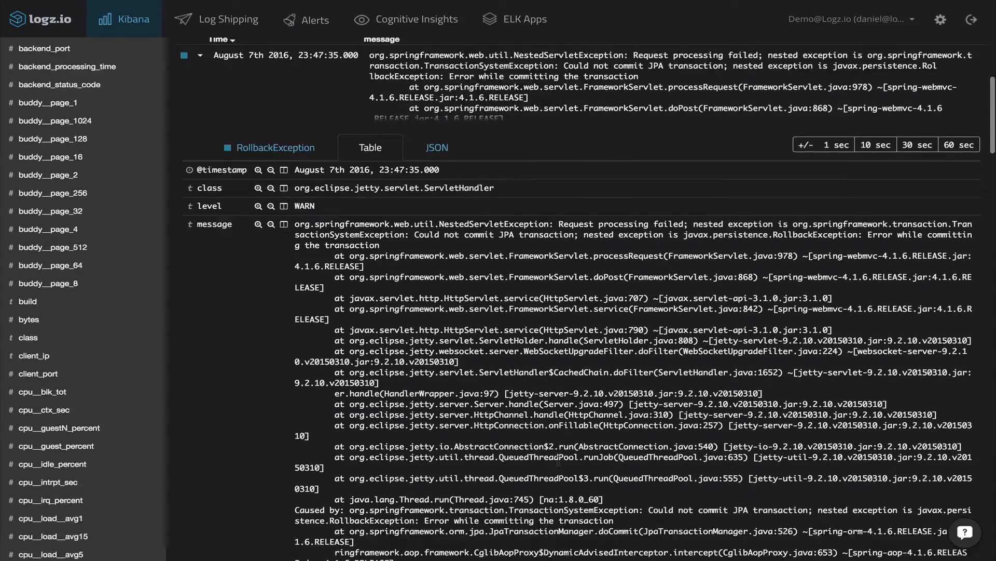
scroll("down", 3)
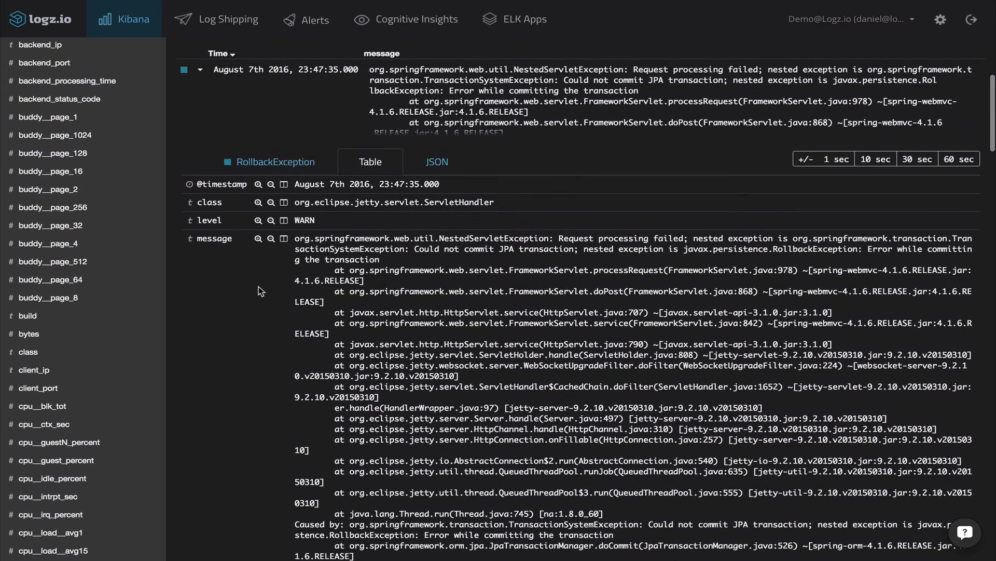
left_click(275, 162)
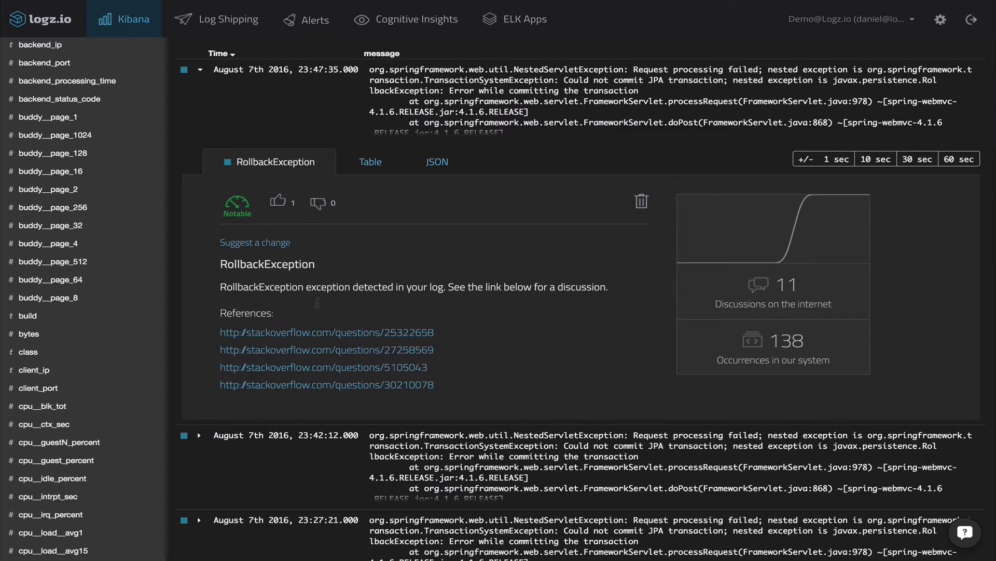
left_click(326, 332)
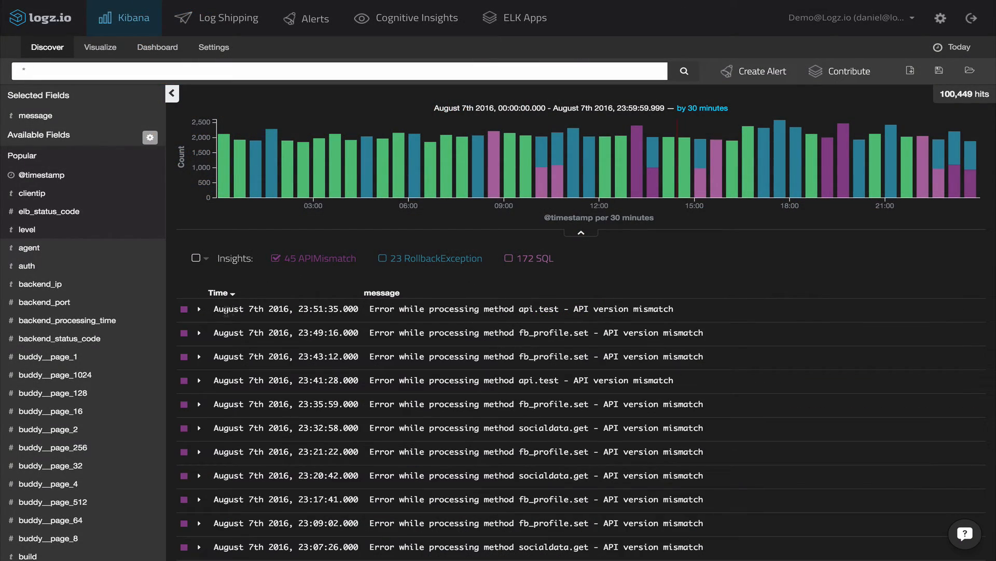
- Expand the newest API version mismatch insight (Critical, 630 occurrences) and downvote it
left_click(198, 310)
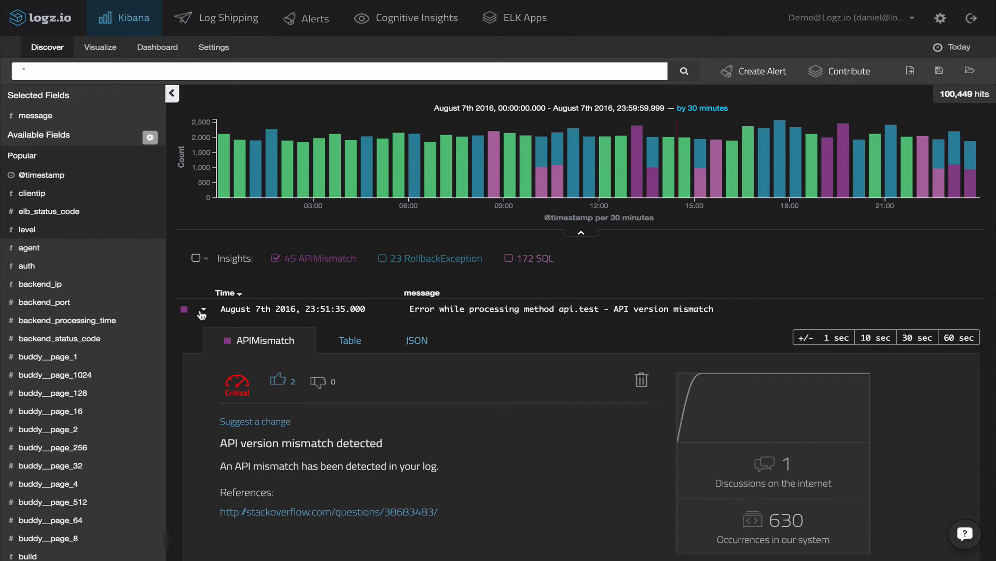
scroll("down", 3)
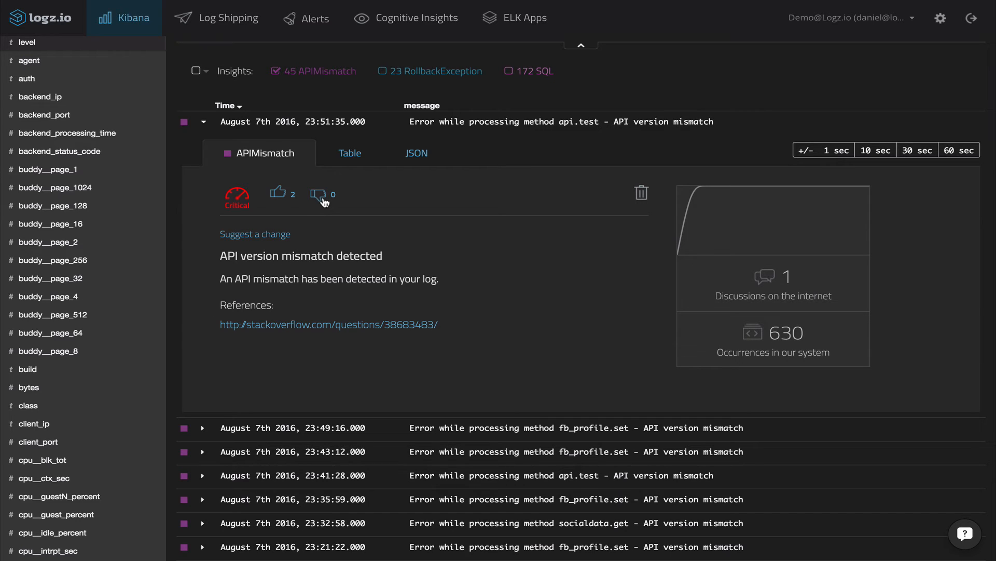
left_click(316, 193)
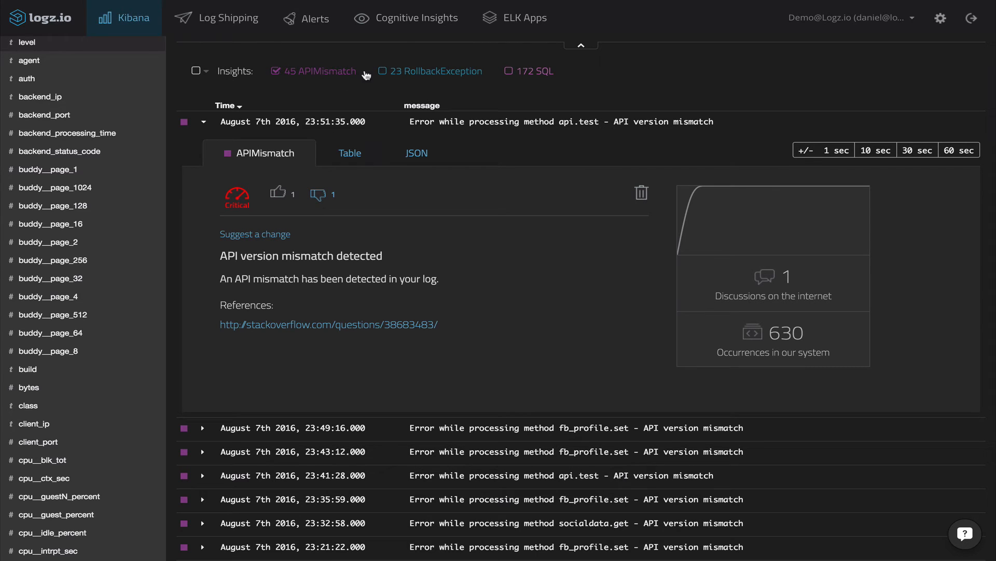
- Expand Error in SQL syntax under Cognitive Insights' Top Insights, then return to Kibana
left_click(406, 17)
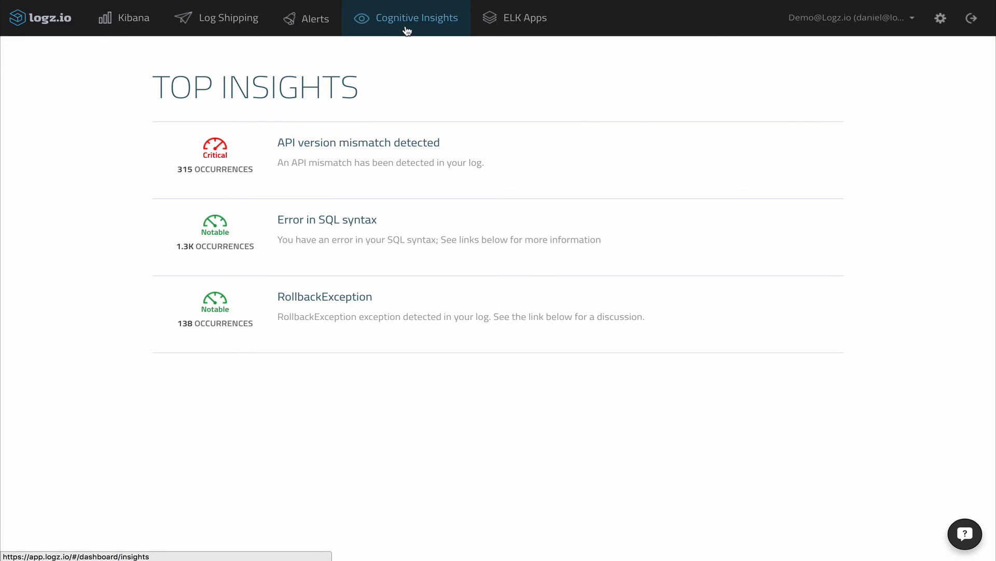
mouse_move(399, 218)
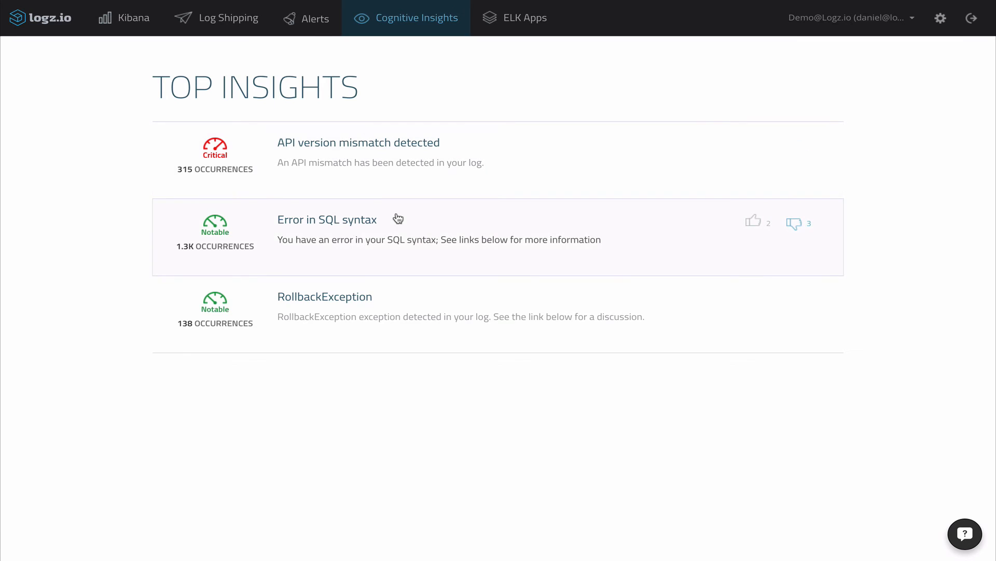
left_click(328, 219)
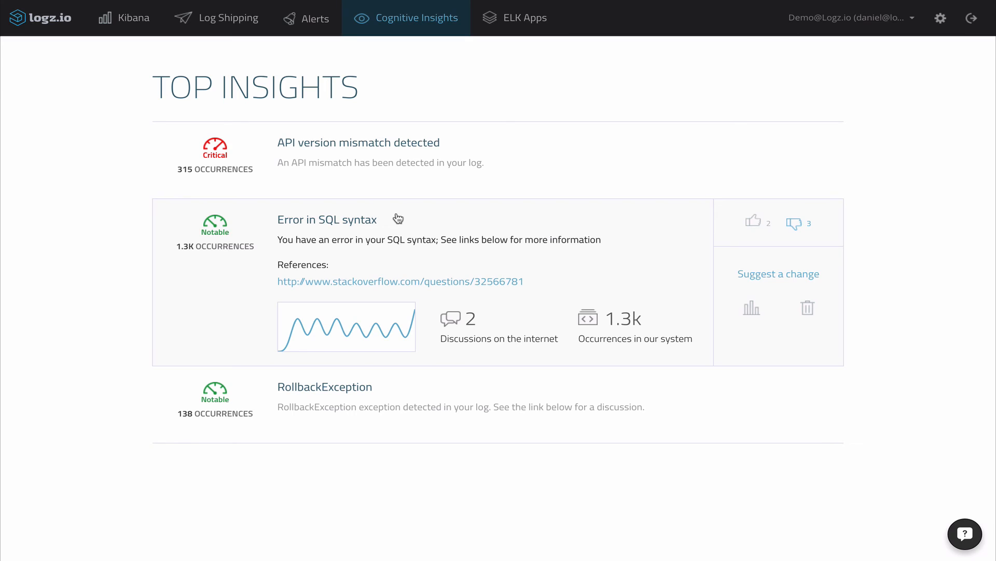
left_click(124, 17)
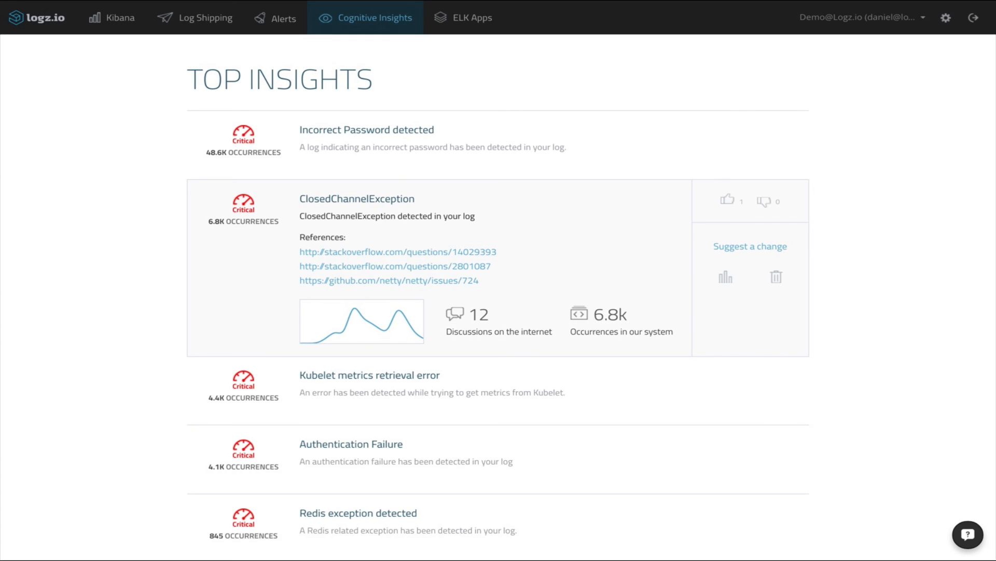
left_click(111, 17)
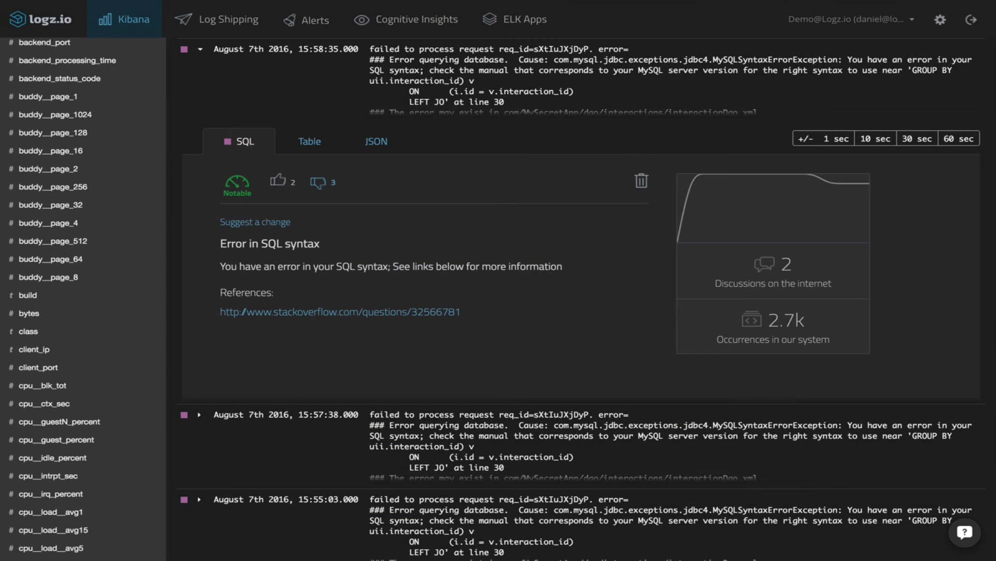